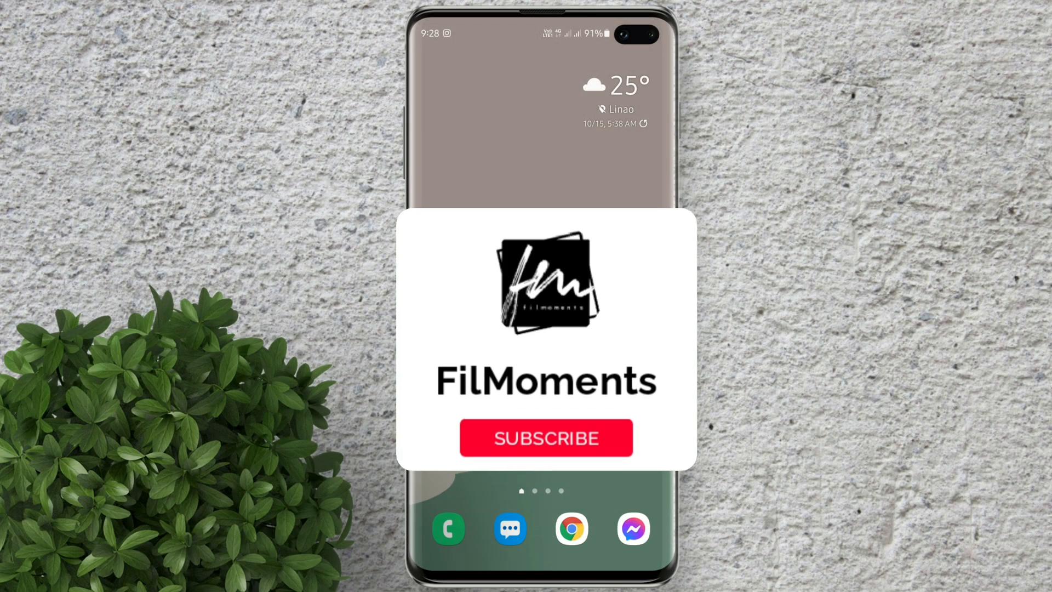
- Swipe up from the home screen to reveal the installed apps list
left_click(546, 438)
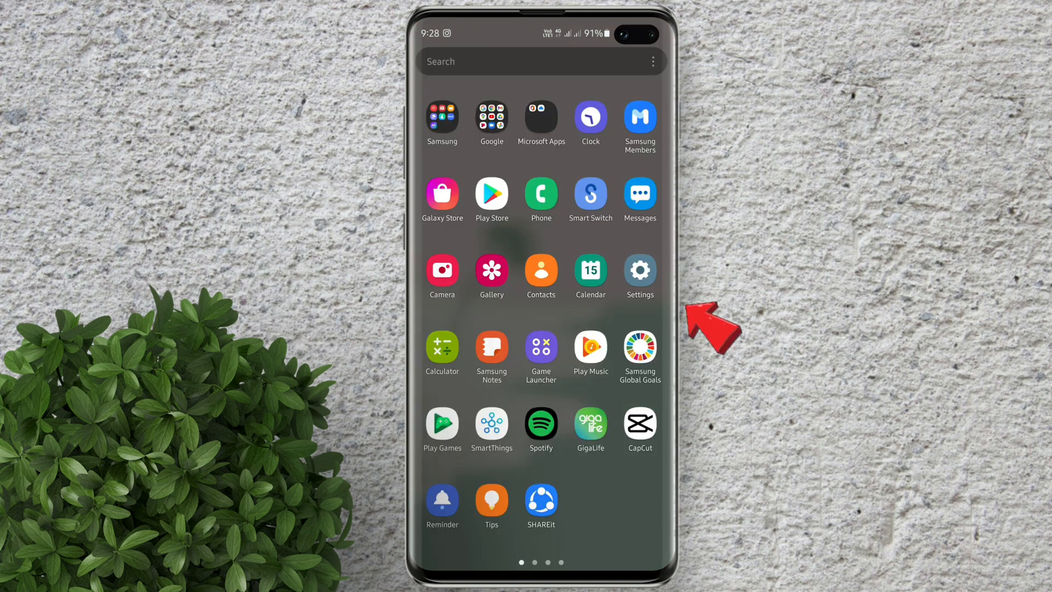
- Go to Settings > Display and scroll to the Screen resolution option
left_click(640, 271)
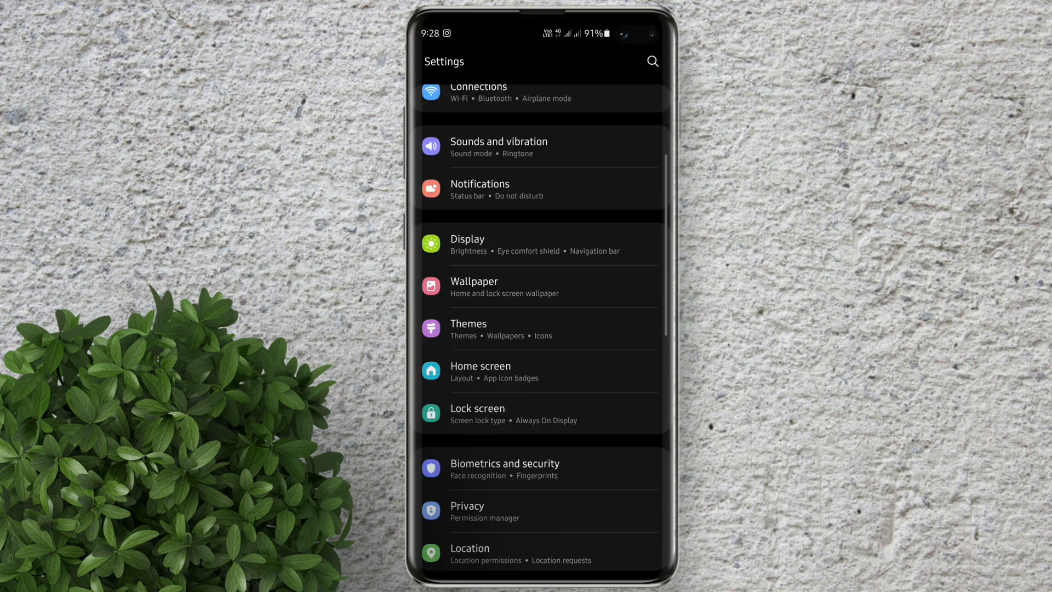
left_click(467, 239)
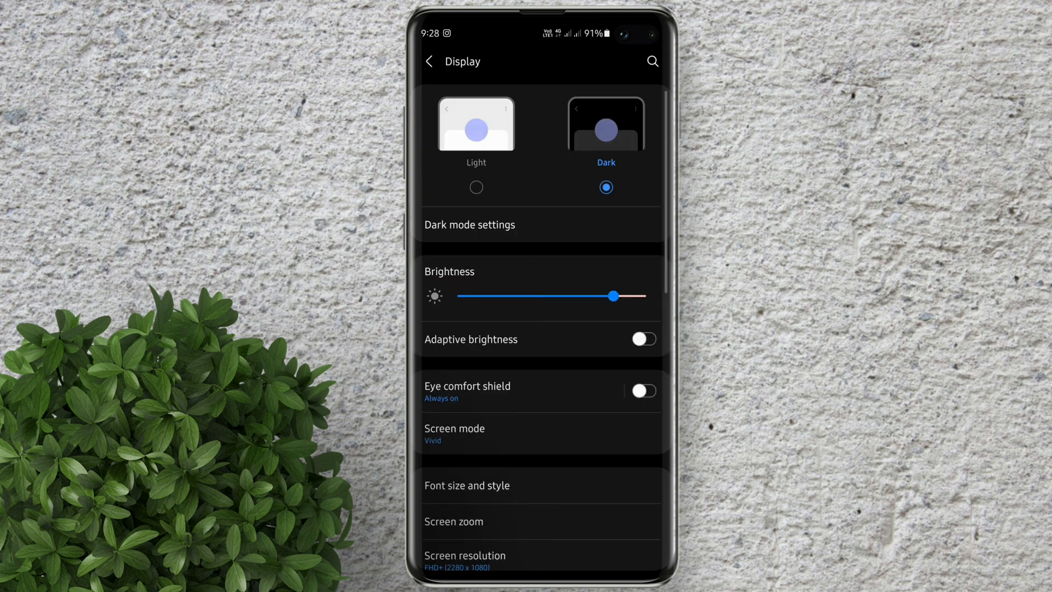
scroll("down", 3)
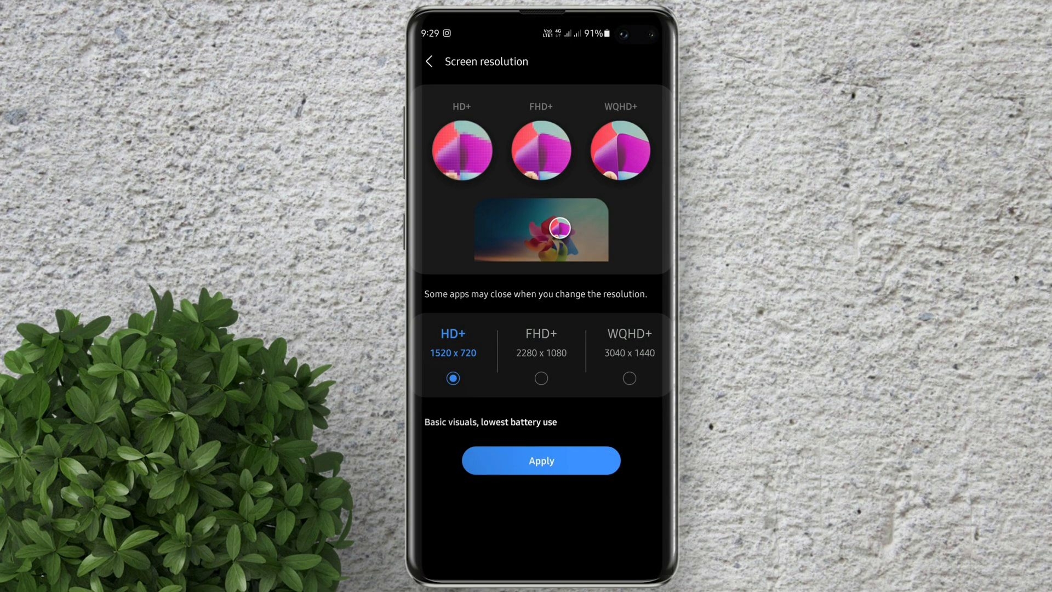
- Select WQHD+ (3040 x 1440) instead of HD+ and apply the change
left_click(541, 378)
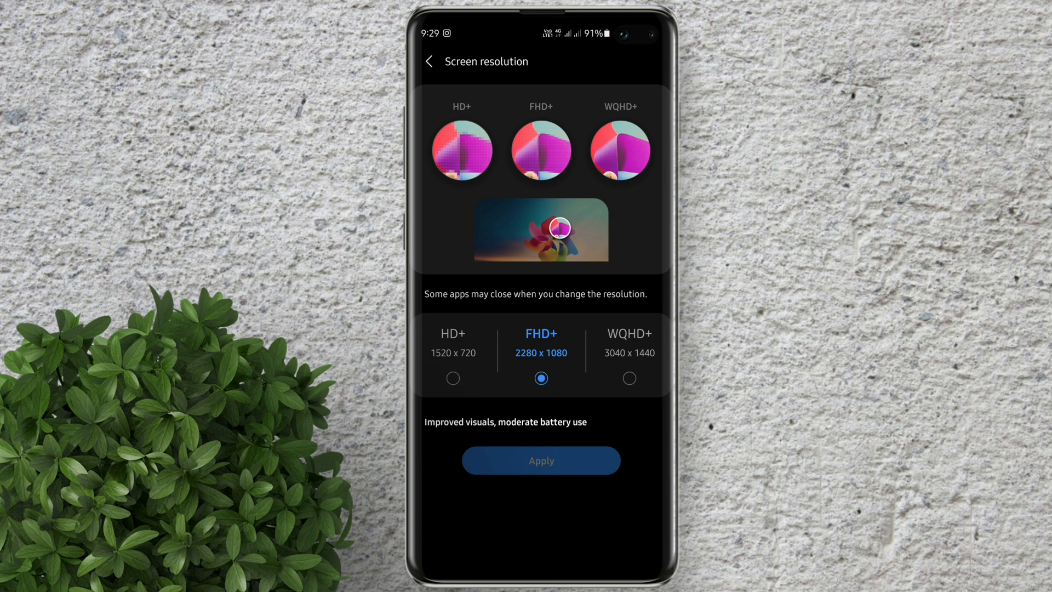
left_click(629, 378)
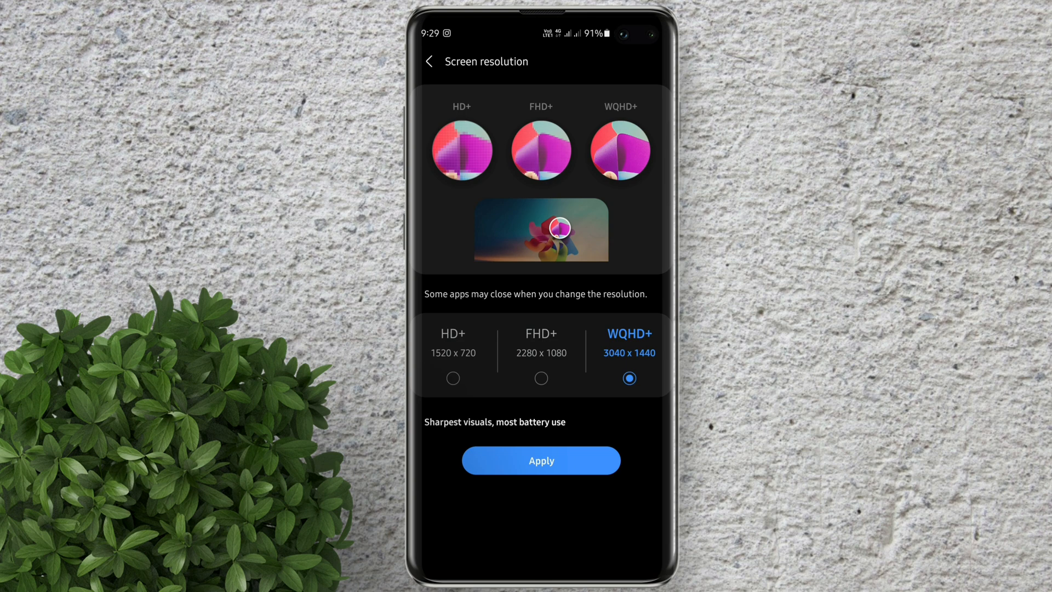
left_click(541, 460)
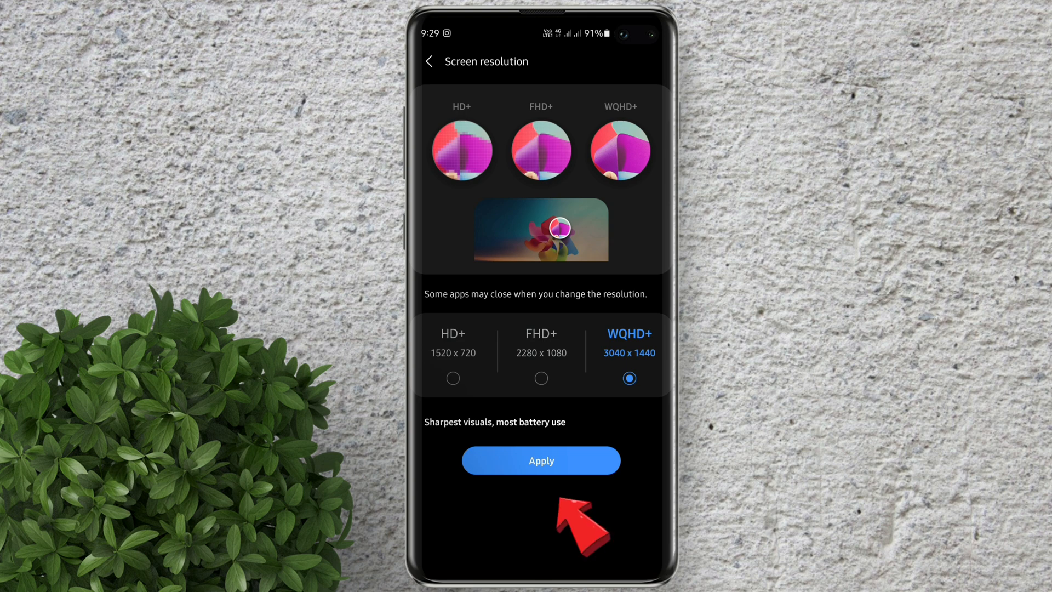